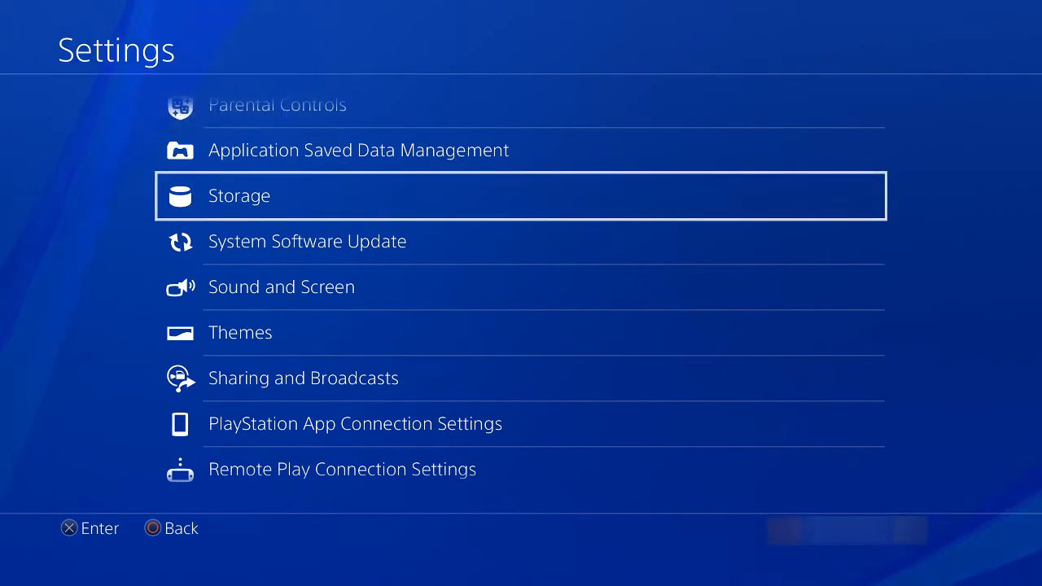
# Open the 4.01 TB My Book 25EE drive under Devices > USB Storage Devices
pyautogui.click(239, 196)
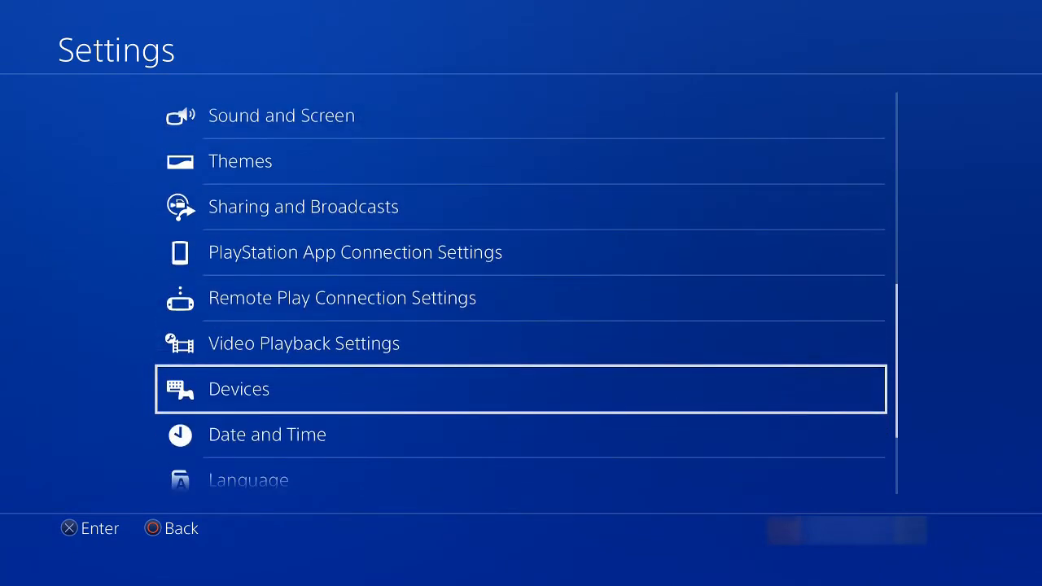
pyautogui.click(238, 389)
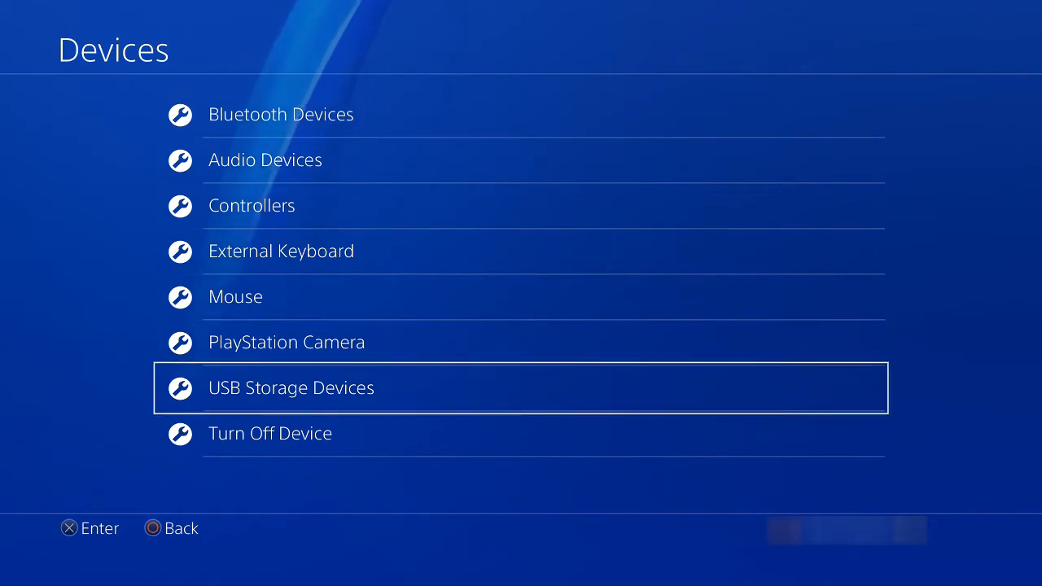
pyautogui.click(290, 387)
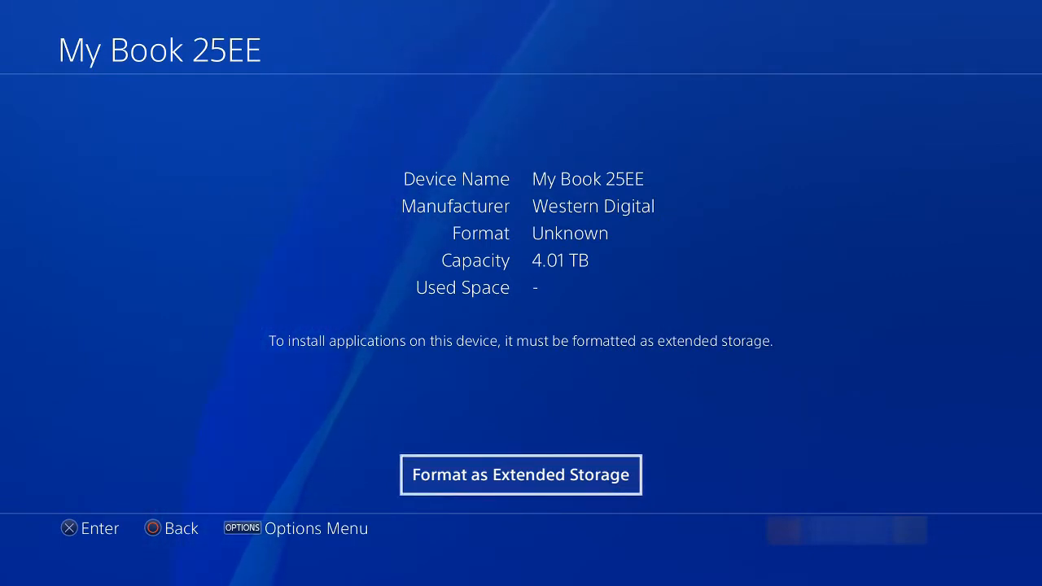
# Format the My Book 25EE drive as extended storage, accepting that its data is erased
pyautogui.click(520, 474)
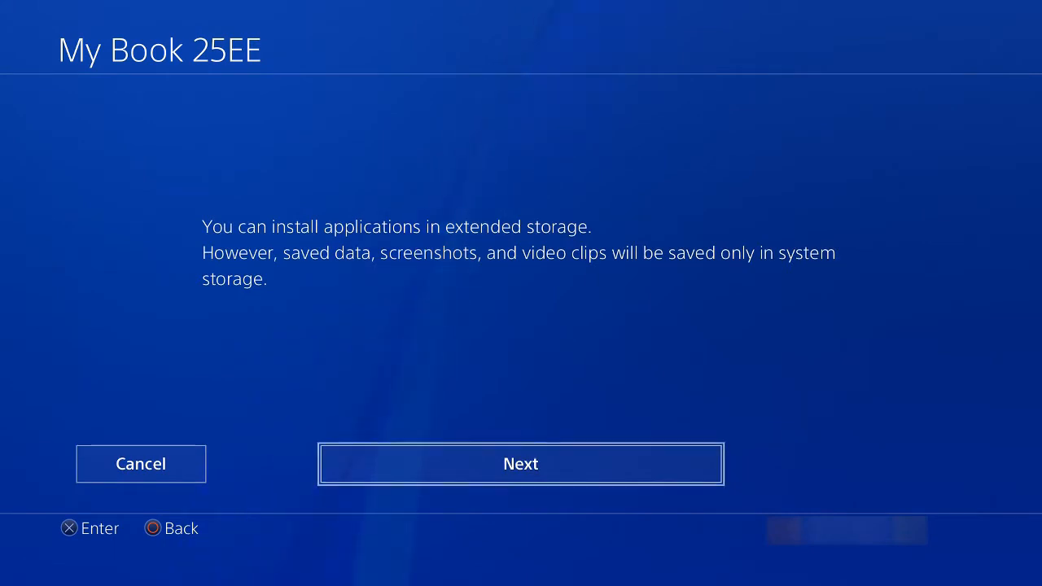
pyautogui.click(521, 464)
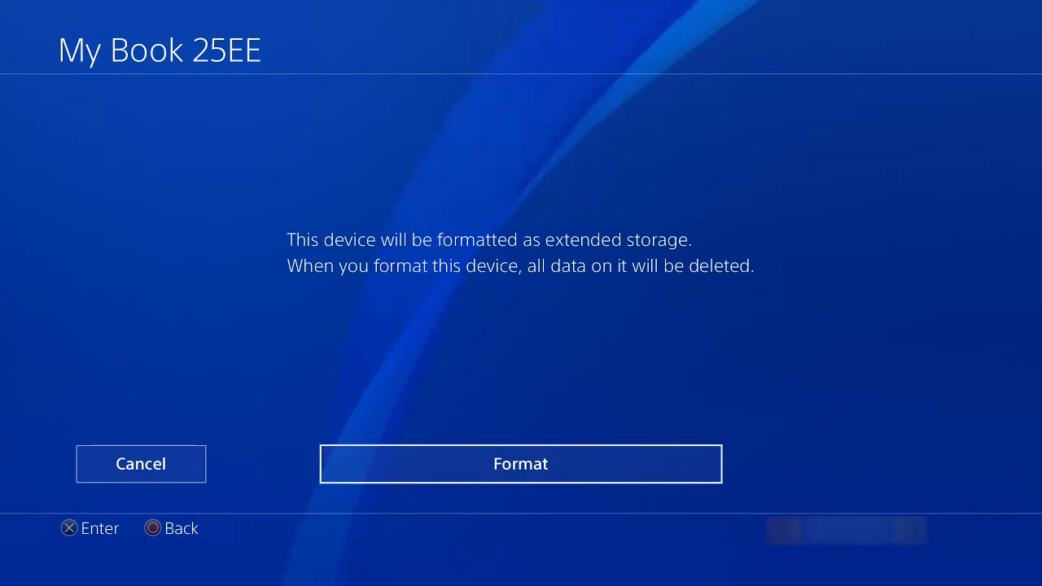
pyautogui.click(522, 464)
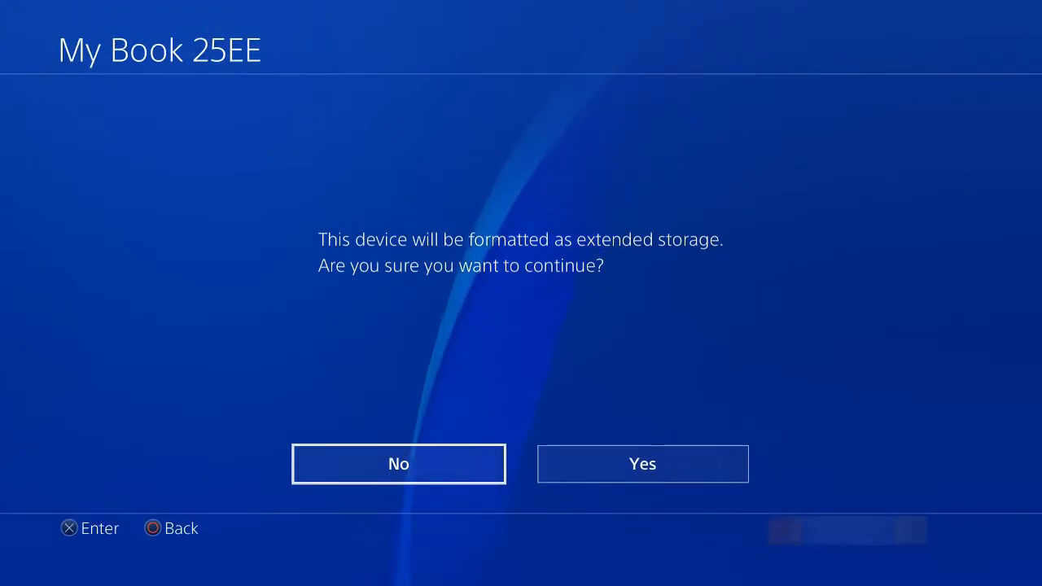
pyautogui.click(642, 464)
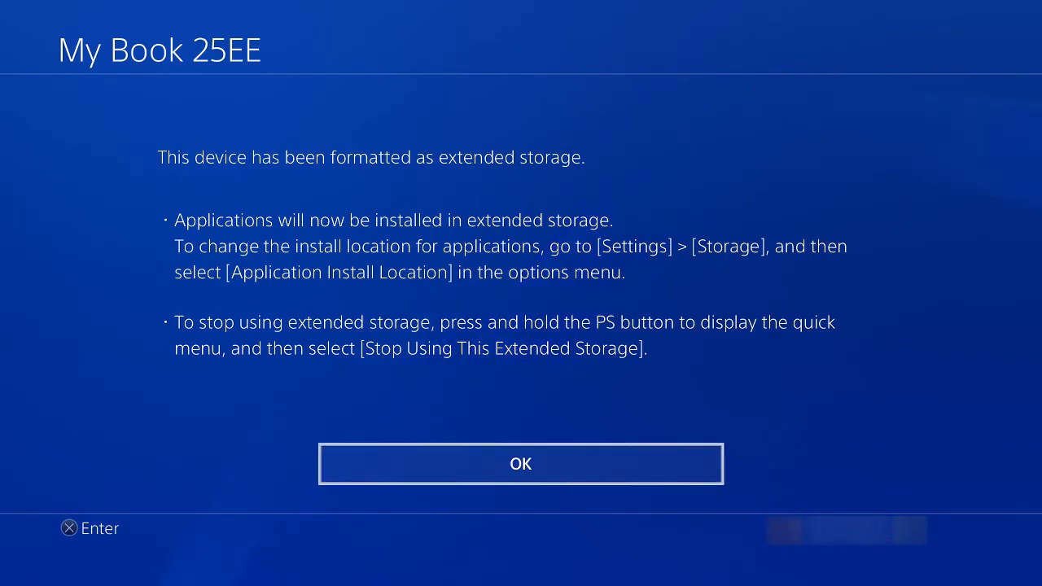
# Acknowledge the completed format and return to the settings list to view System Storage
pyautogui.click(520, 464)
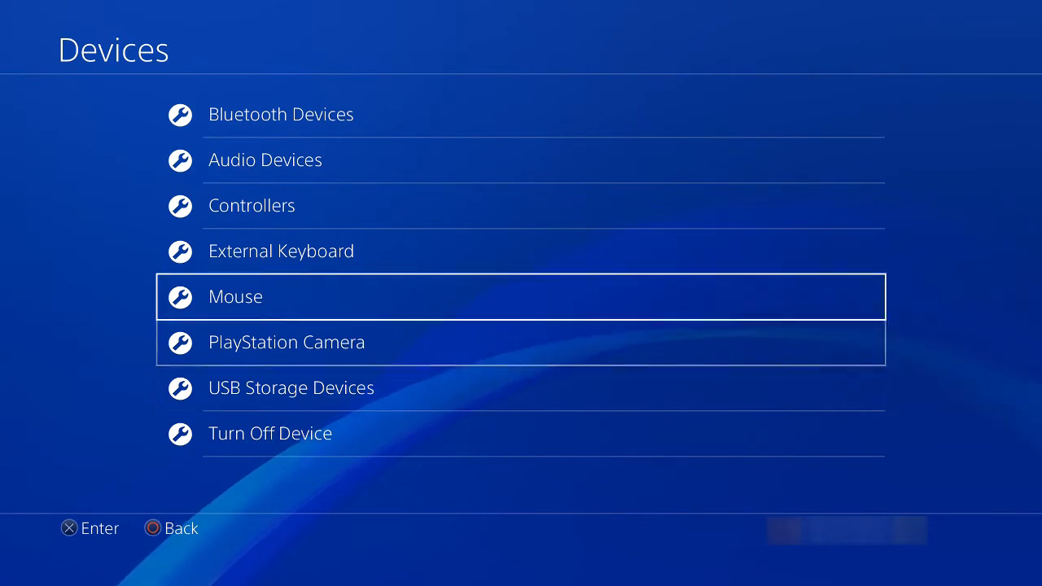
pyautogui.press('Escape')
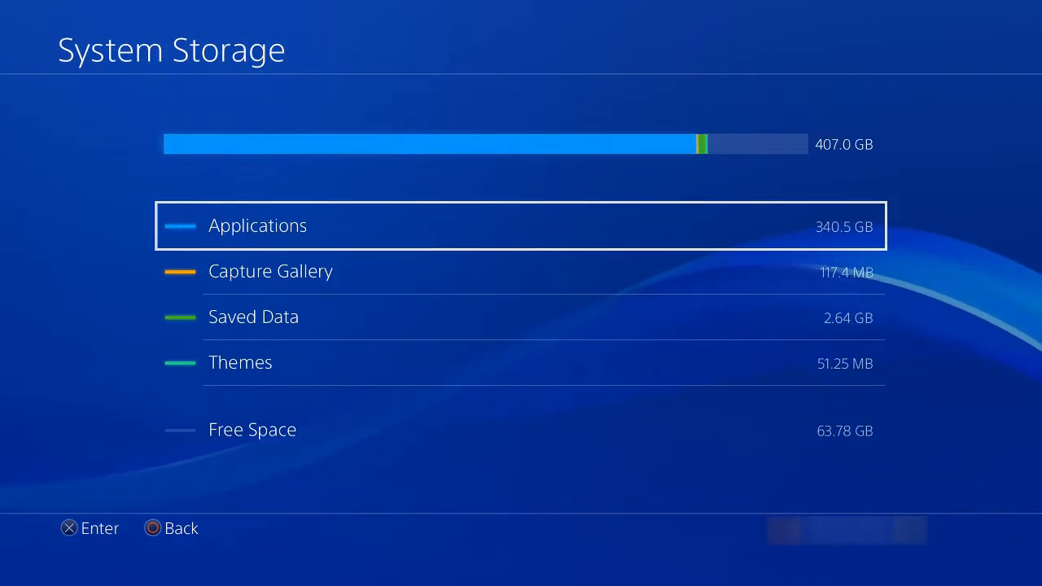
# Move Fallout 4 (47.85 GB) from system storage to extended storage
pyautogui.click(257, 225)
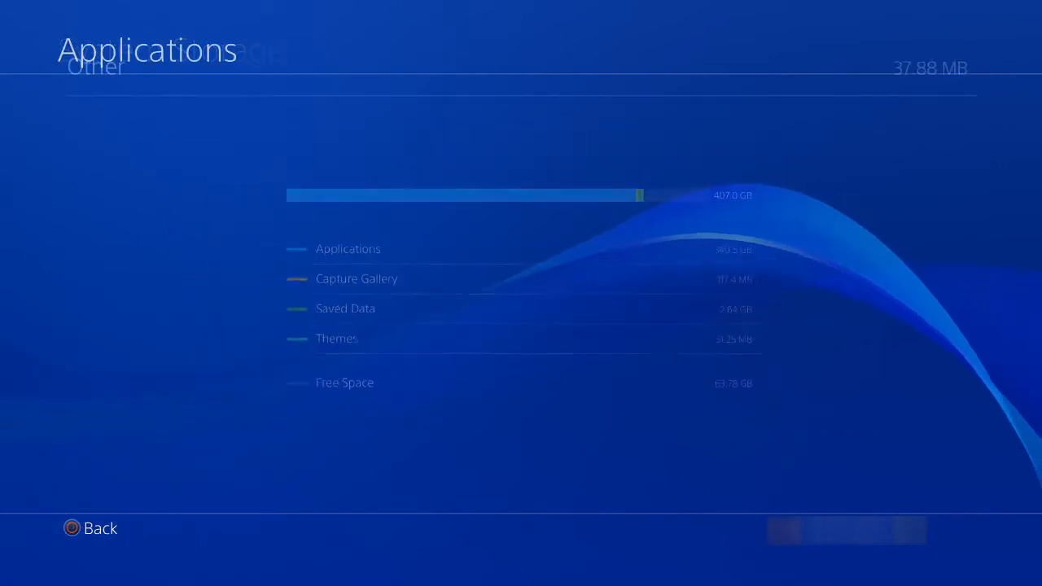
pyautogui.click(347, 248)
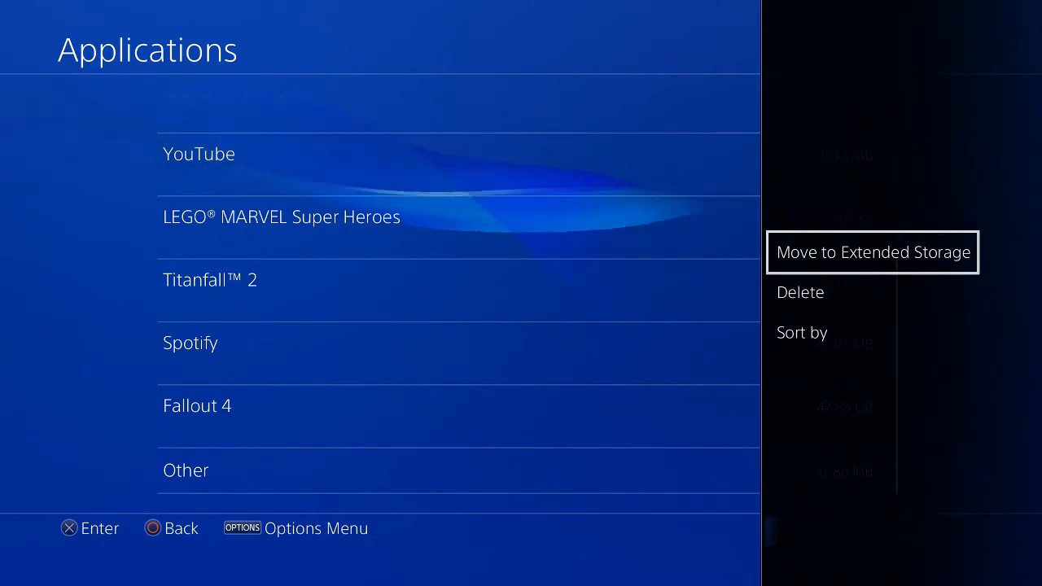
pyautogui.click(872, 251)
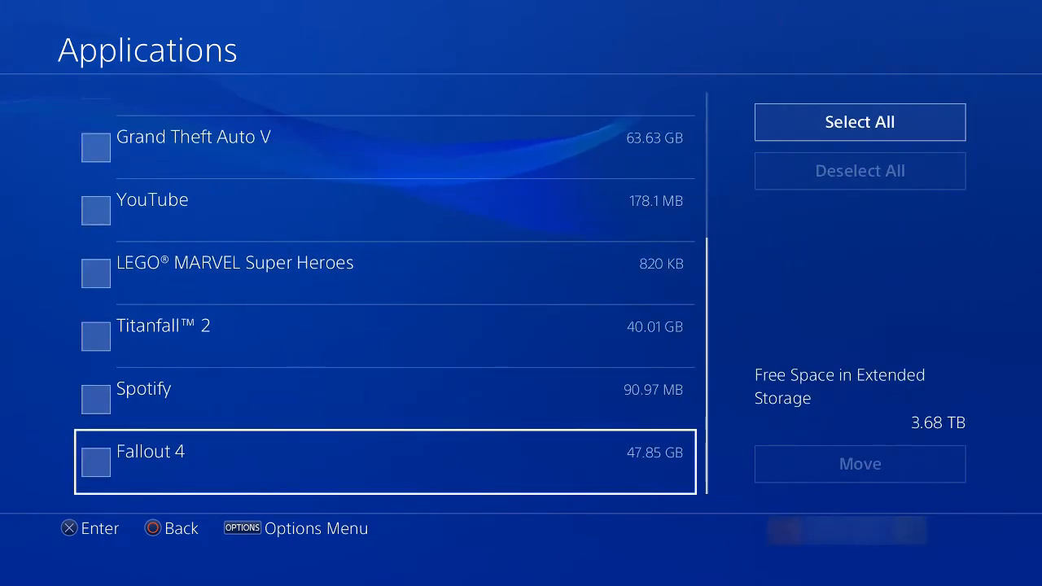
pyautogui.click(95, 461)
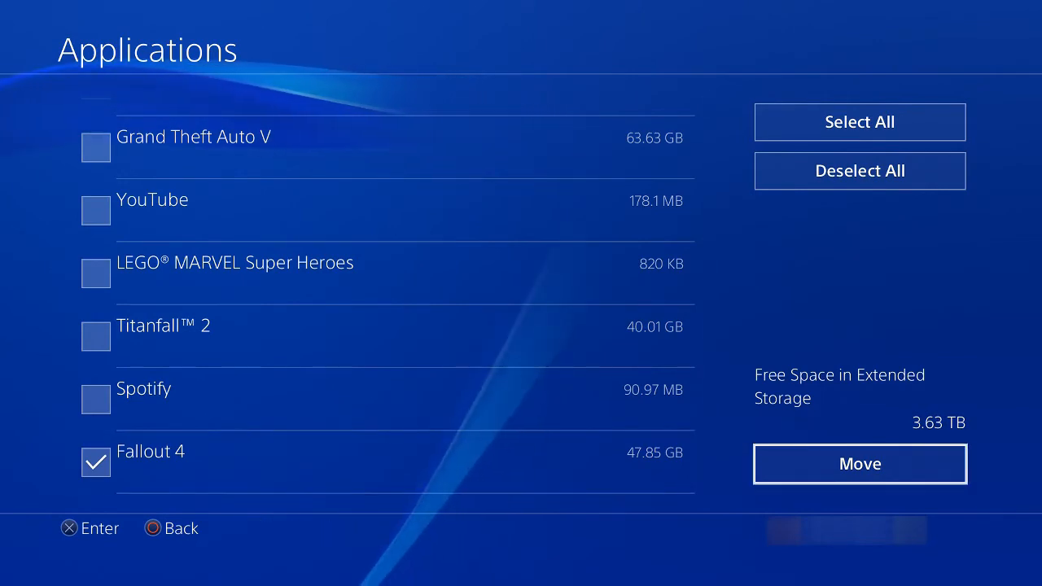
pyautogui.click(859, 463)
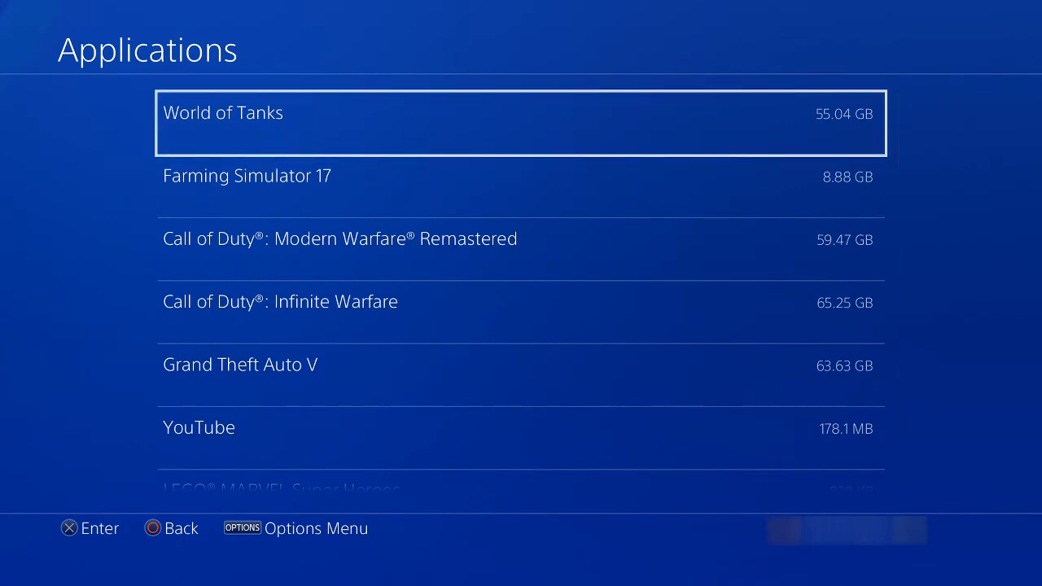
# Check the applications on extended storage: 46.76 GB used, 3.63 TB free
pyautogui.scroll(-3)
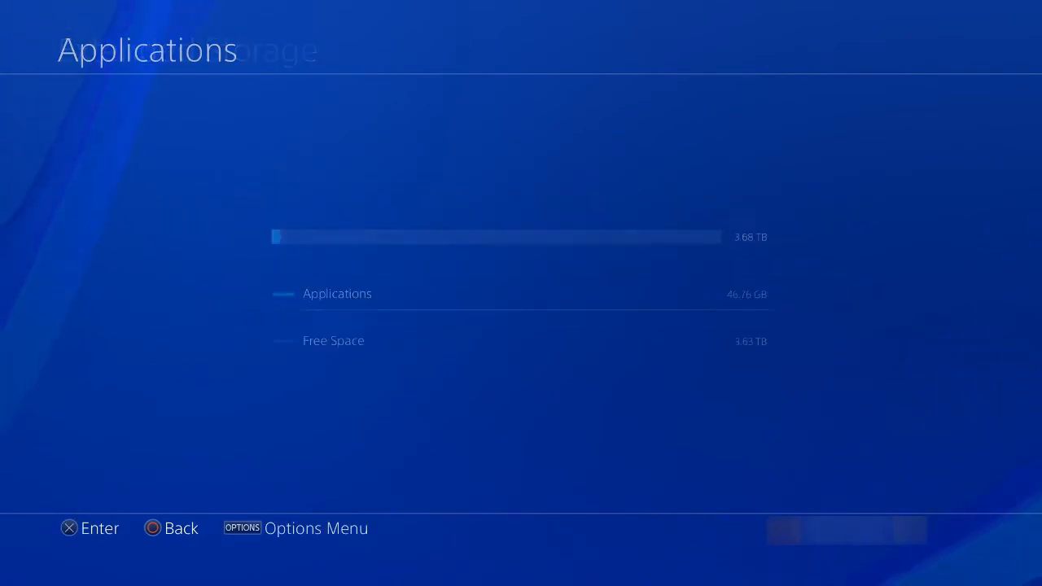
pyautogui.click(336, 293)
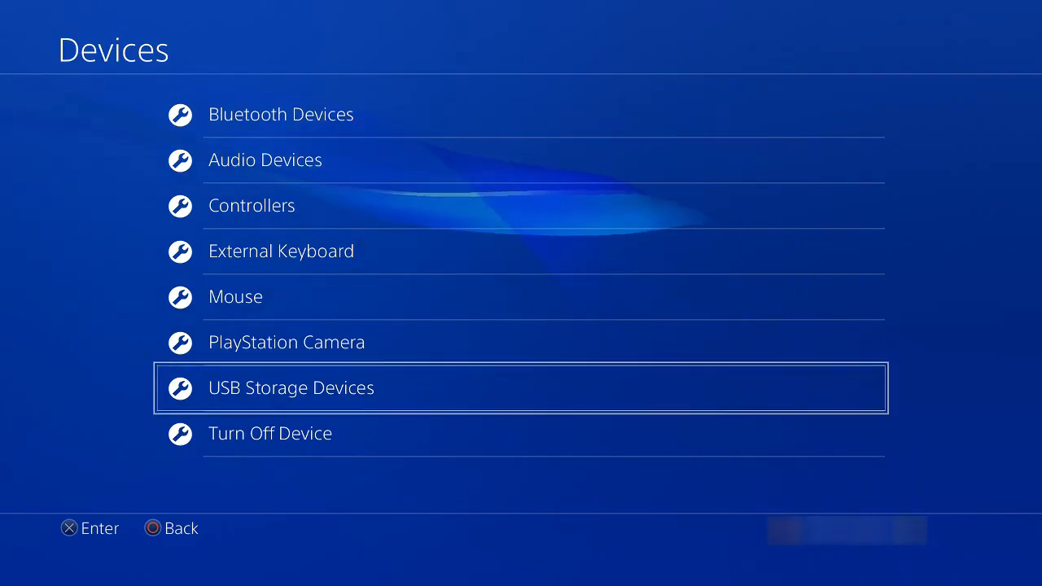
# Stop using My Book 25EE as extended storage so it can be safely disconnected
pyautogui.click(291, 387)
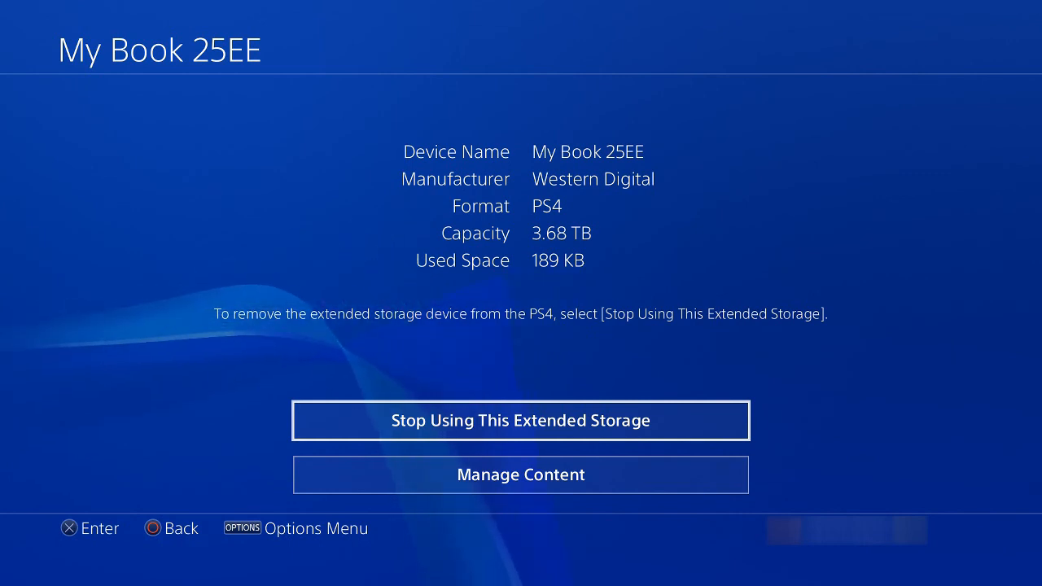
pyautogui.click(520, 420)
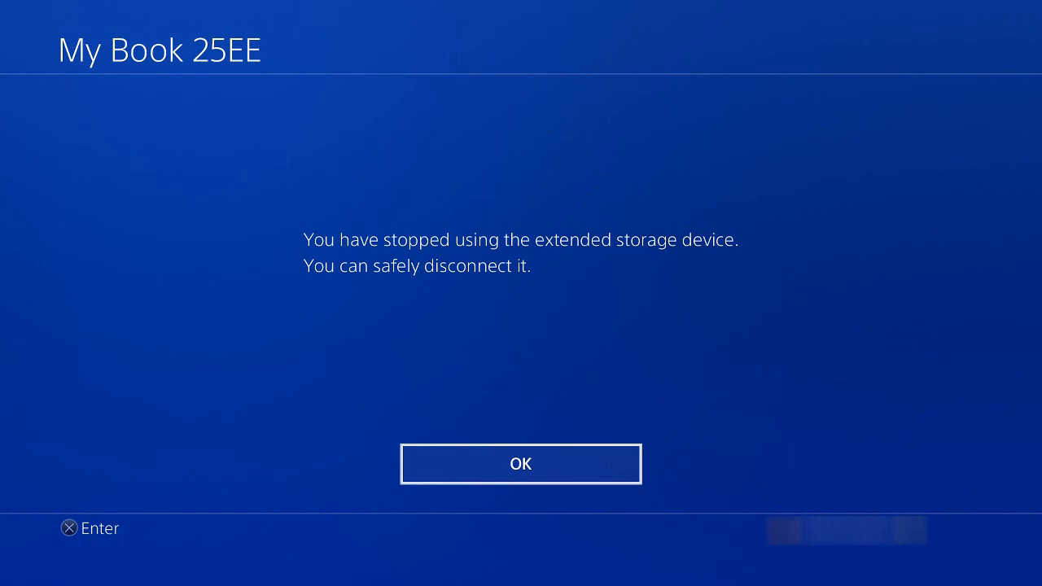
pyautogui.click(521, 464)
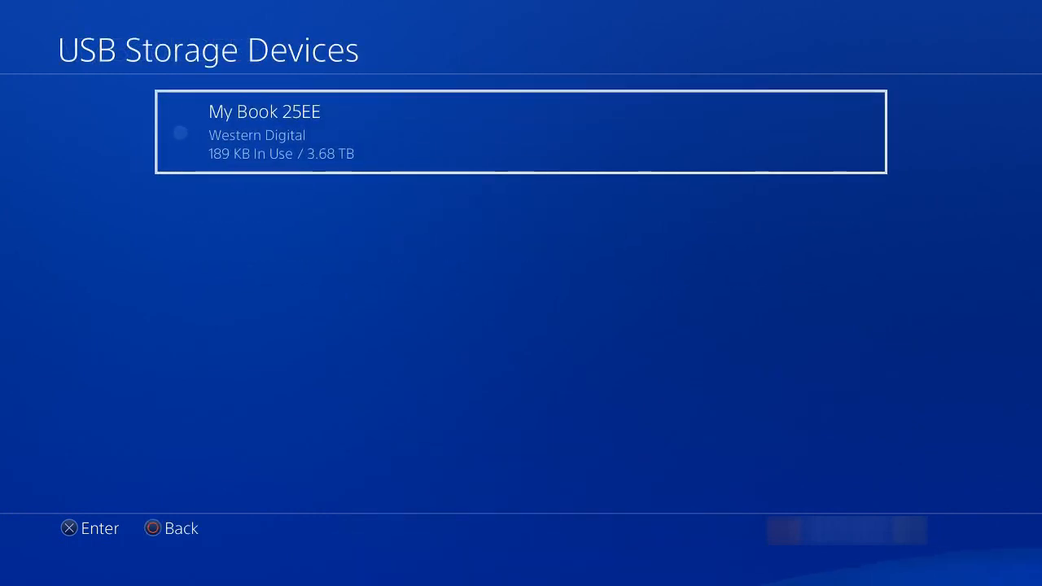